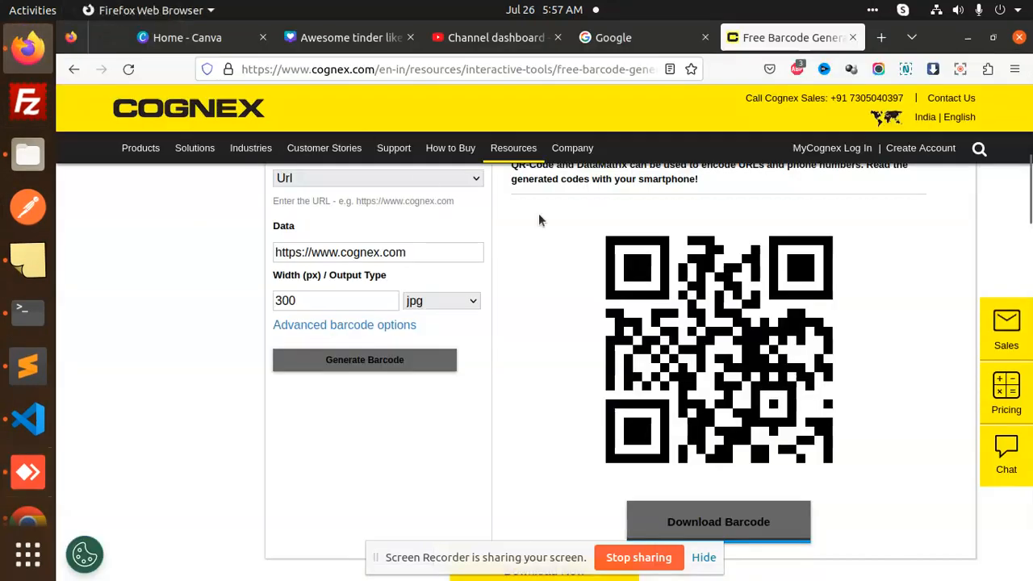
{"action": "mouse_move", "coordinate": [765, 323]}
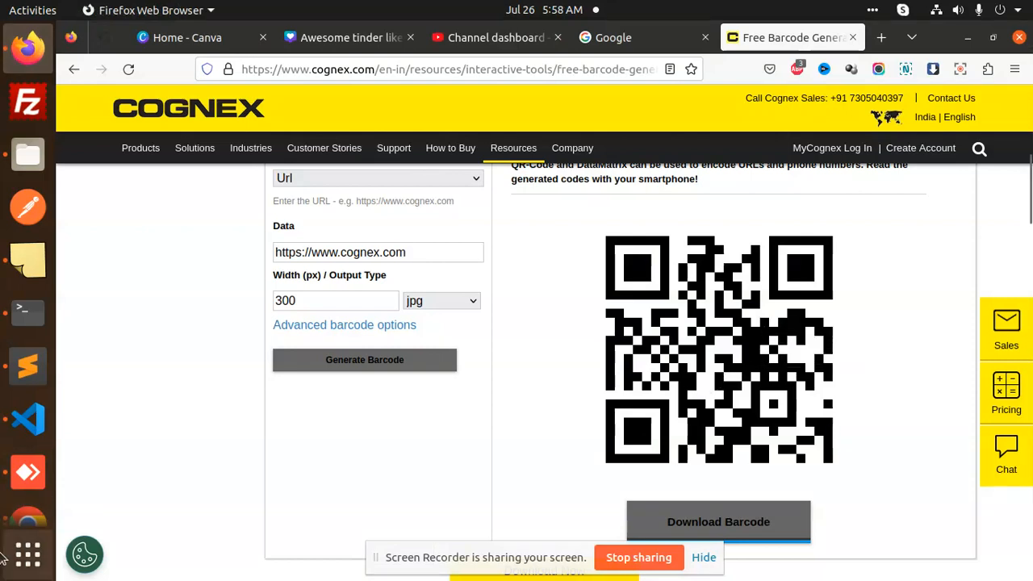
{"action": "mouse_move", "coordinate": [28, 472]}
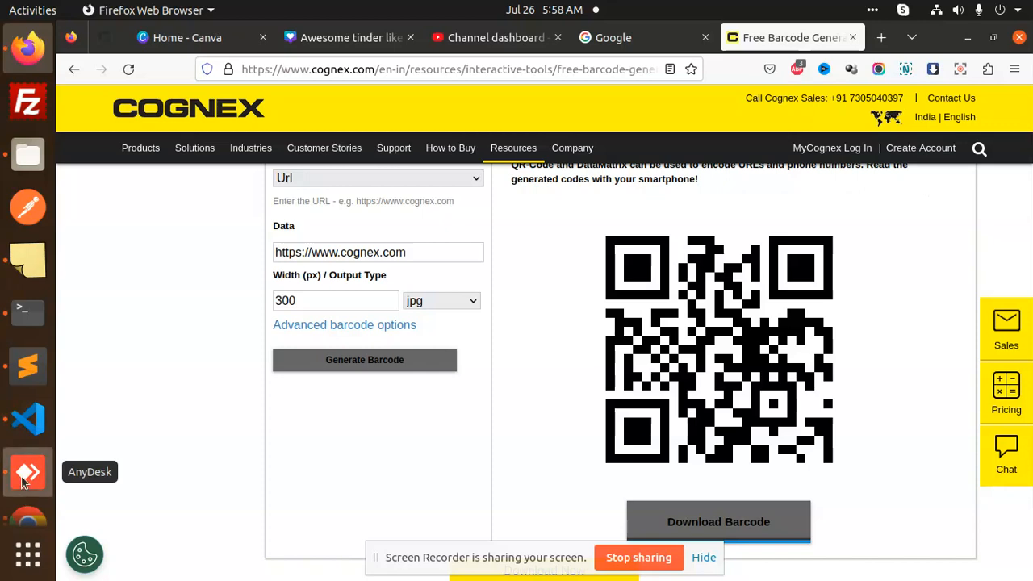
{"action": "left_click", "coordinate": [27, 472]}
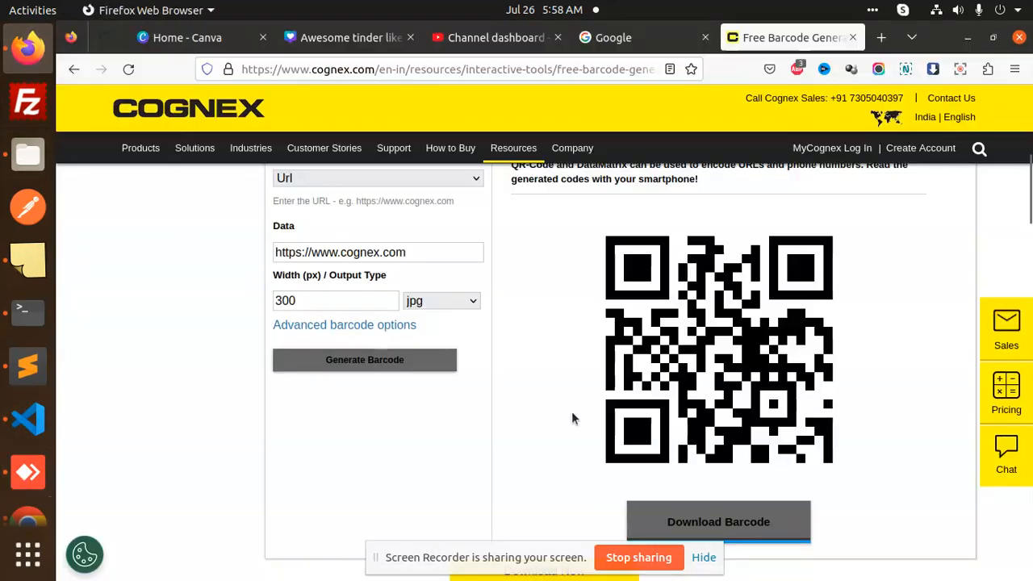
{"action": "mouse_move", "coordinate": [607, 461]}
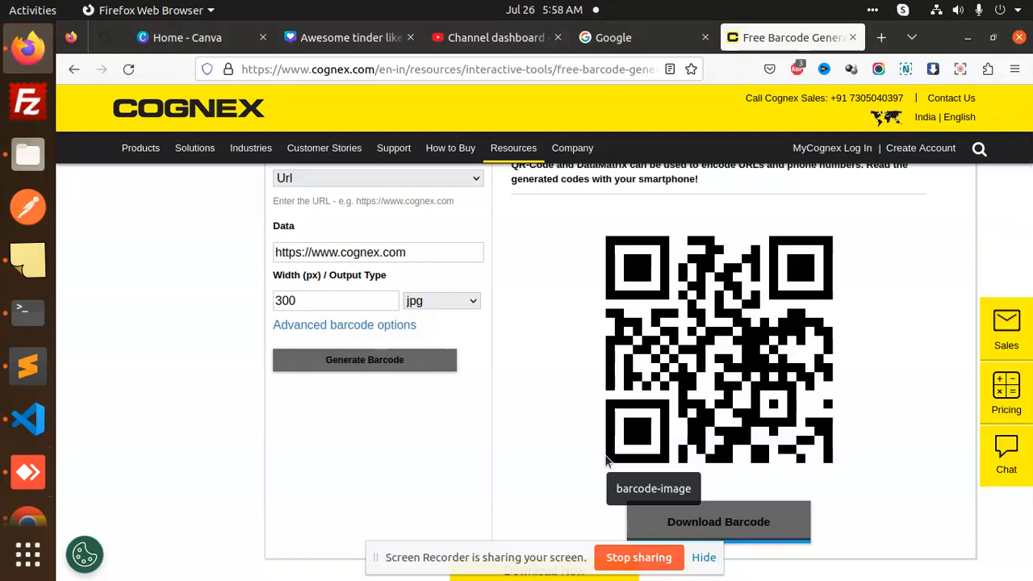
{"action": "left_click", "coordinate": [28, 311]}
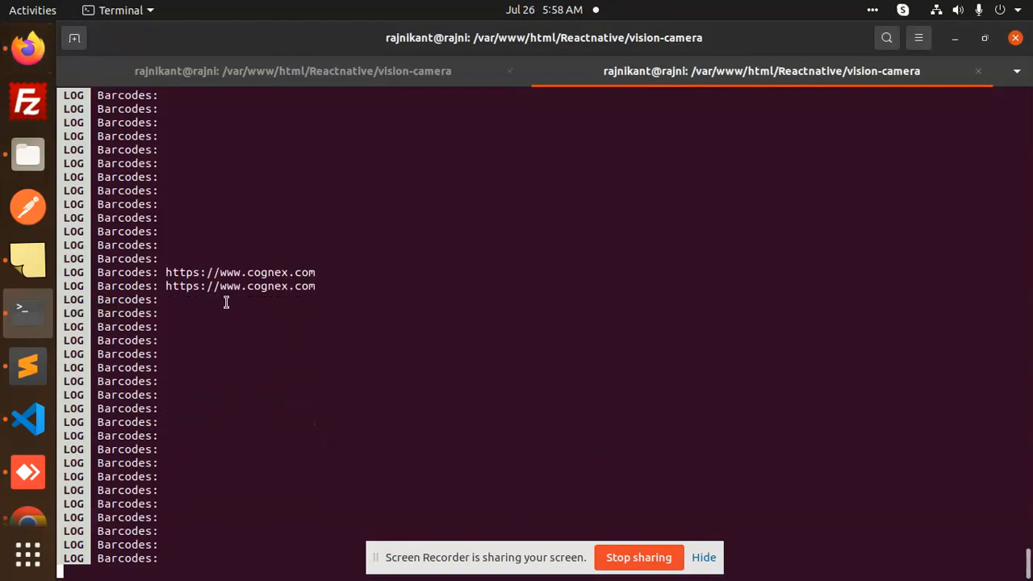
{"action": "mouse_move", "coordinate": [24, 47]}
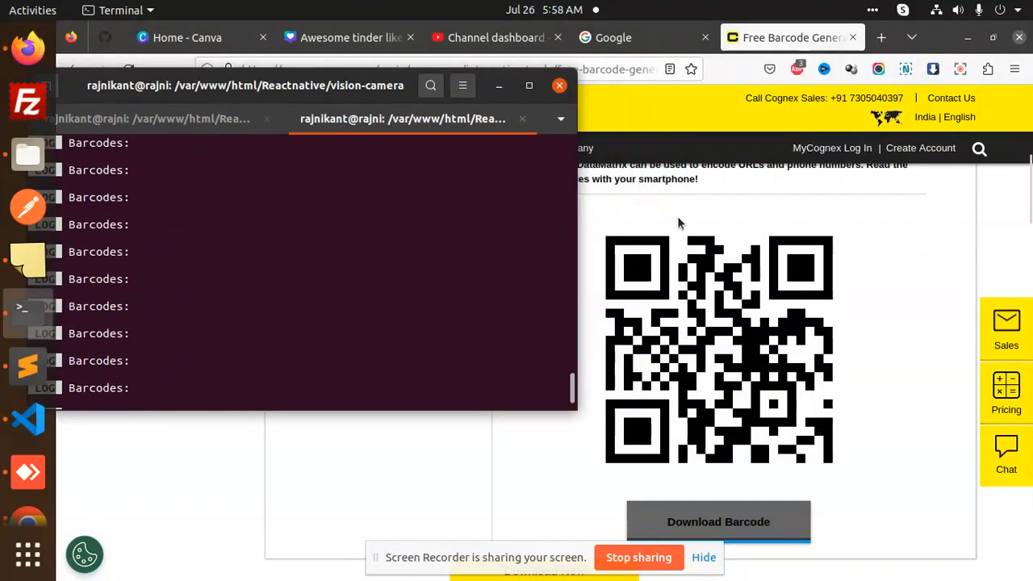
{"action": "mouse_move", "coordinate": [378, 482]}
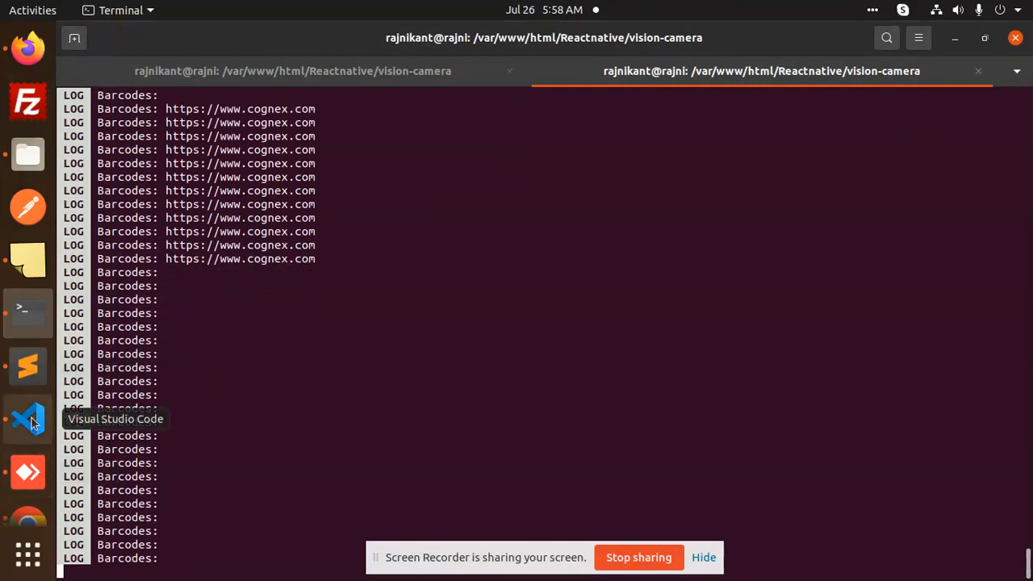
Bring App.js forward, highlight 'reanimated' in the imports, and scroll to the permission effect
{"action": "left_click", "coordinate": [27, 419]}
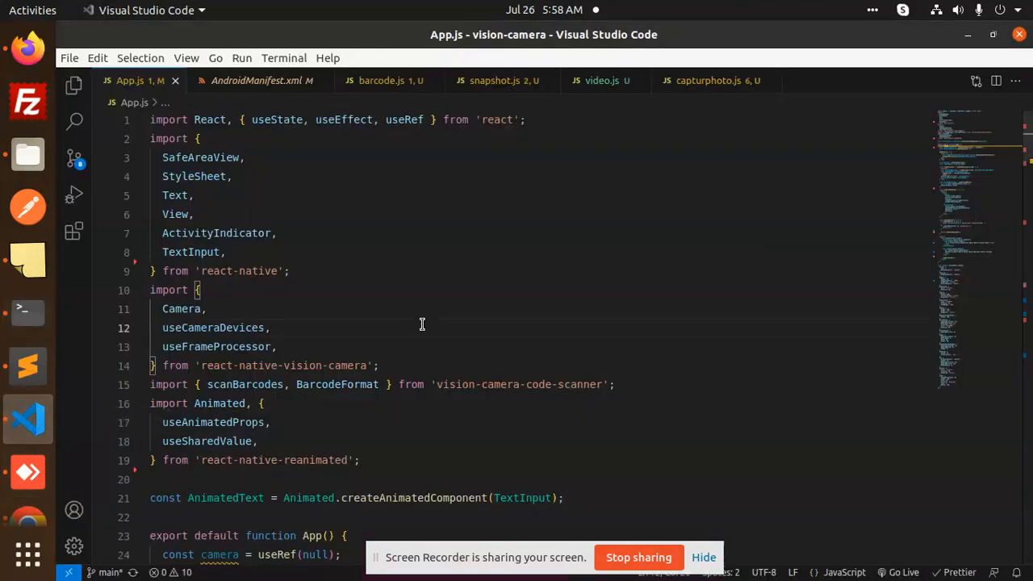
{"action": "mouse_move", "coordinate": [422, 378]}
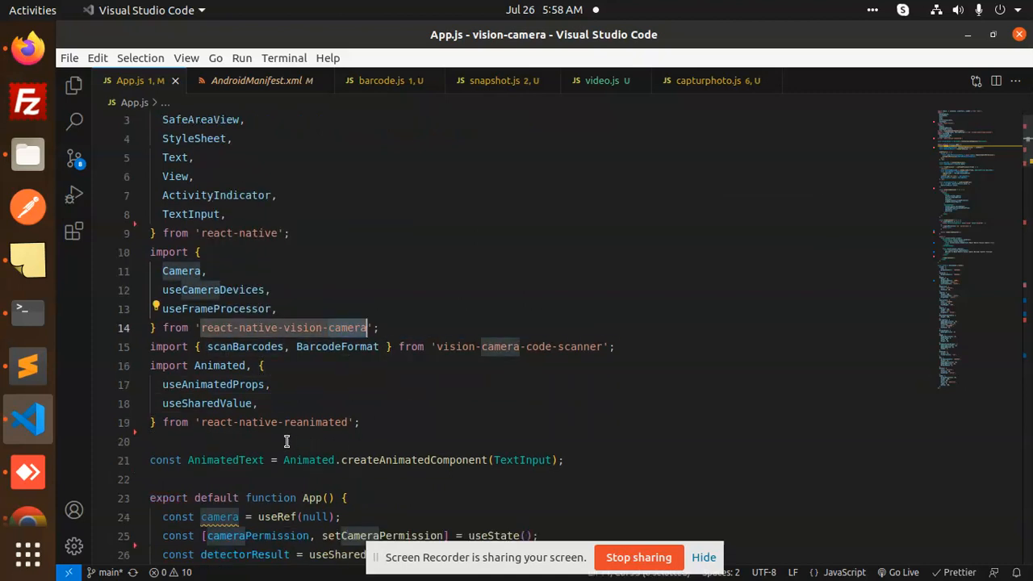
{"action": "double_click", "coordinate": [312, 422]}
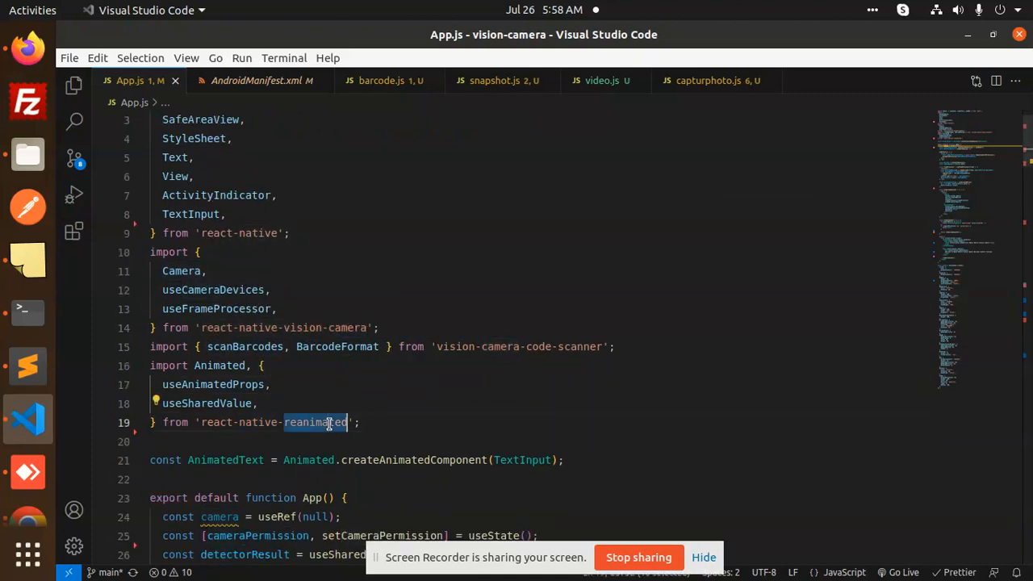
{"action": "scroll", "scroll_direction": "down", "scroll_amount": 3}
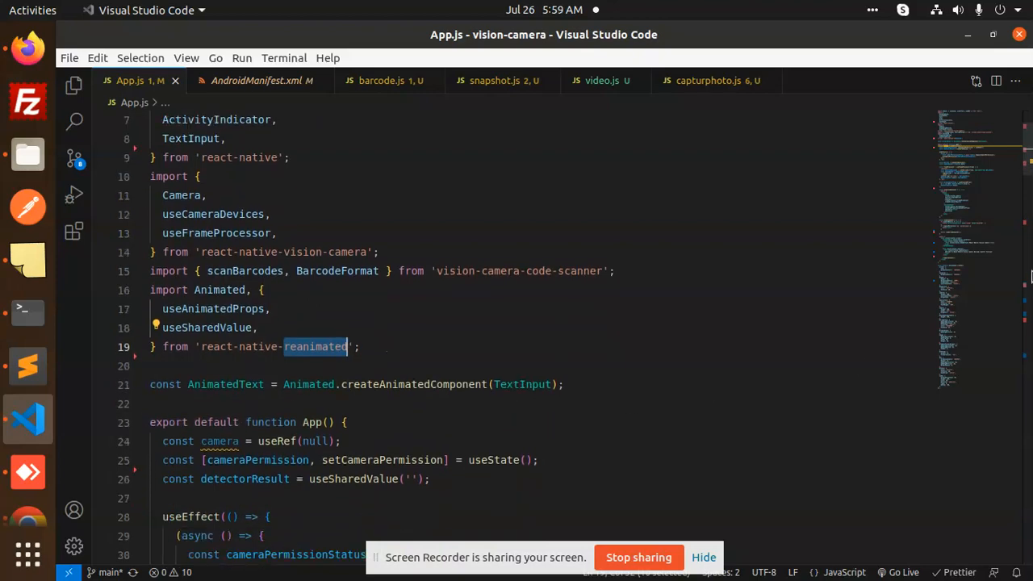
{"action": "scroll", "scroll_direction": "down", "scroll_amount": 3}
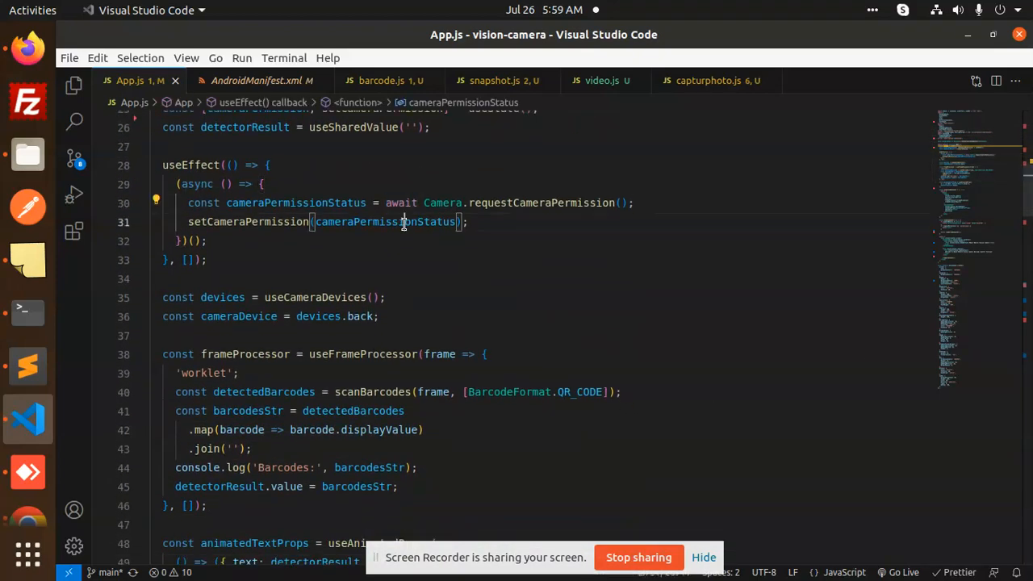
{"action": "left_click", "coordinate": [258, 316]}
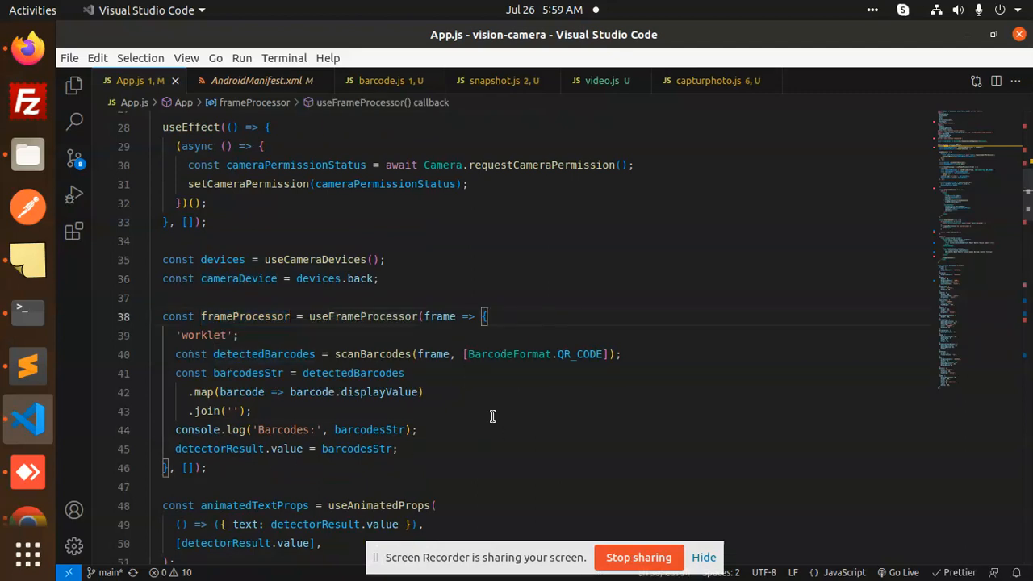
{"action": "scroll", "scroll_direction": "down", "scroll_amount": 3}
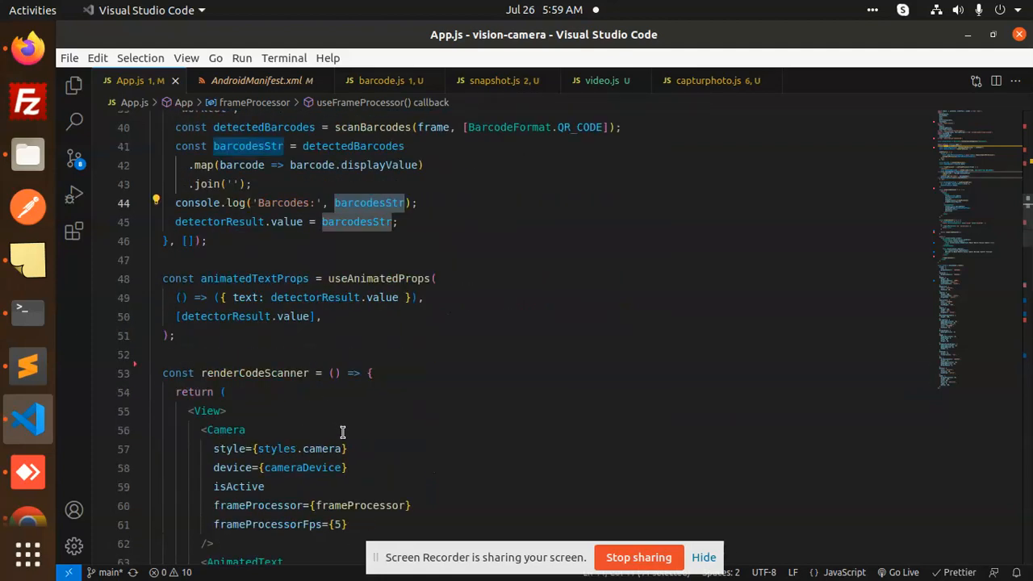
{"action": "scroll", "scroll_direction": "down", "scroll_amount": 3}
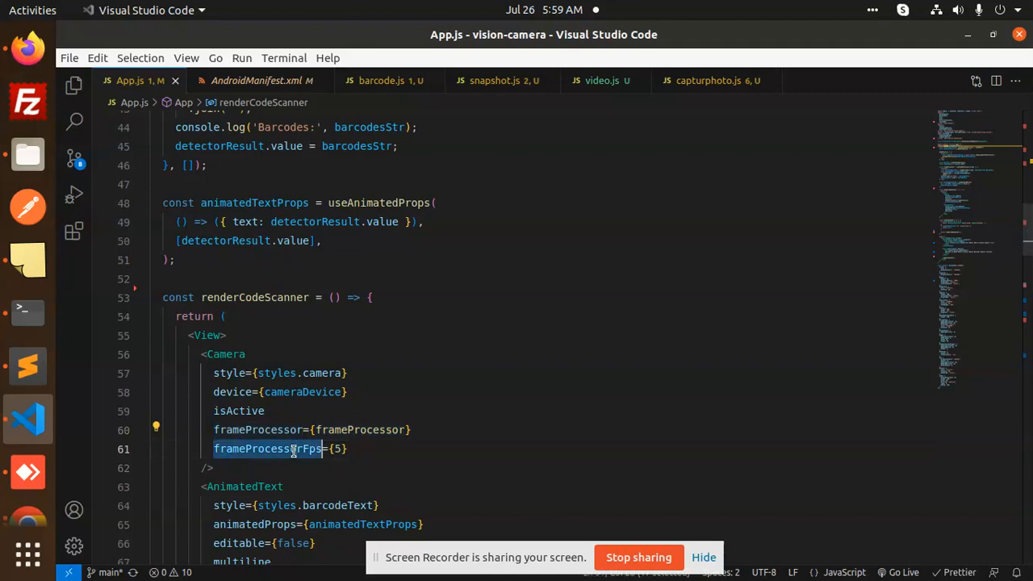
{"action": "scroll", "scroll_direction": "down", "scroll_amount": 3}
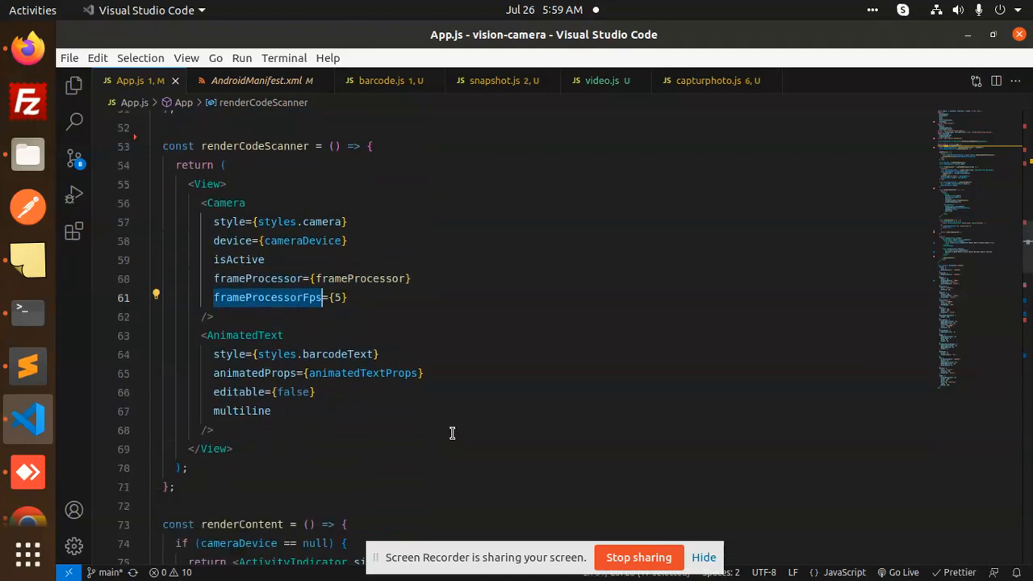
{"action": "double_click", "coordinate": [245, 335]}
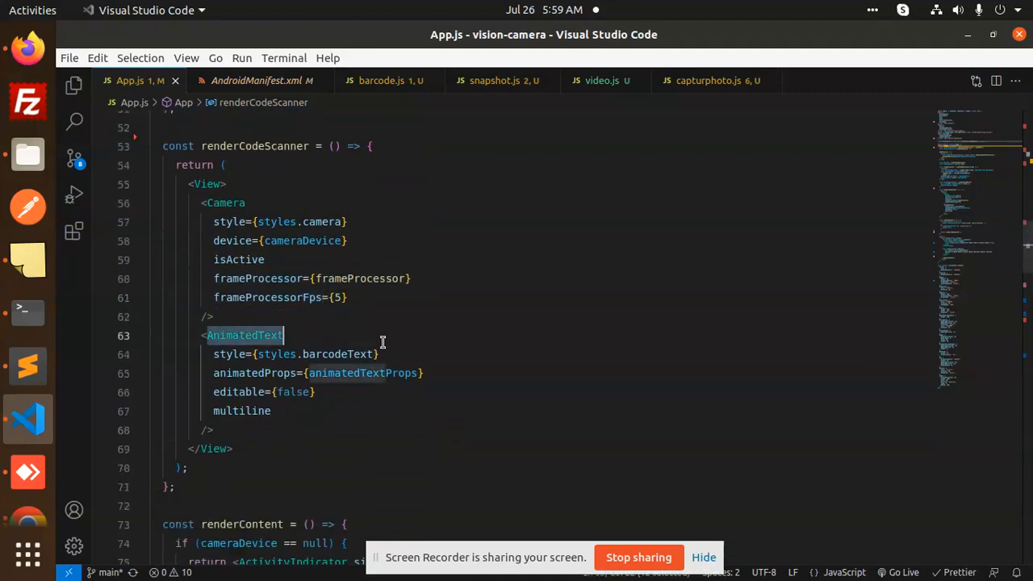
{"action": "scroll", "scroll_direction": "down", "scroll_amount": 3}
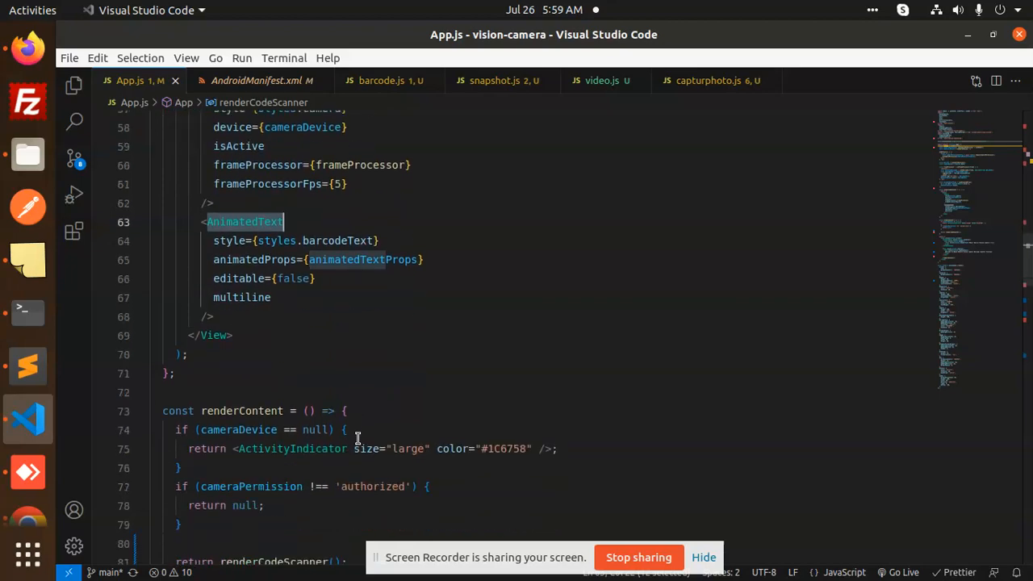
{"action": "scroll", "scroll_direction": "down", "scroll_amount": 3}
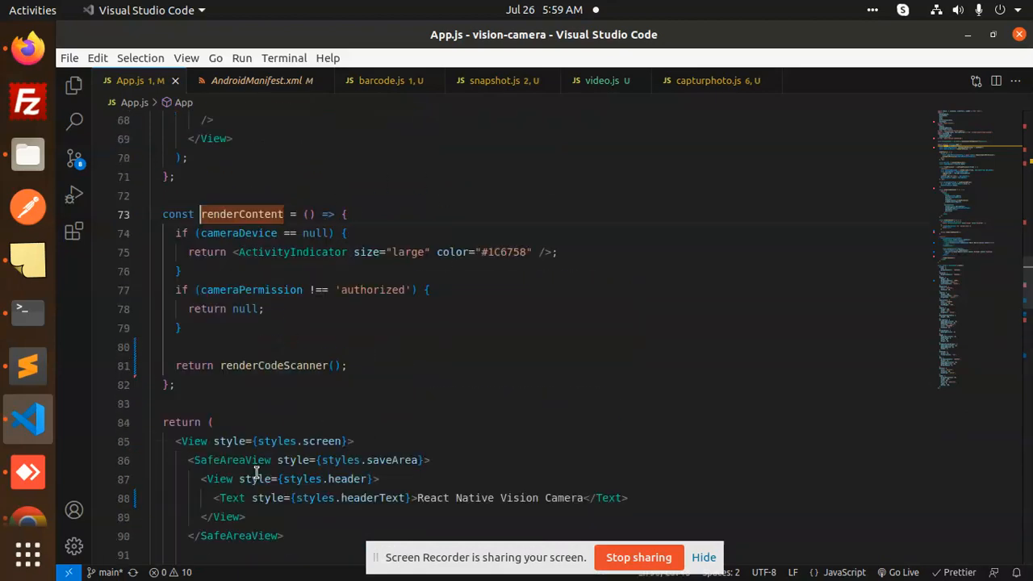
{"action": "mouse_move", "coordinate": [287, 366]}
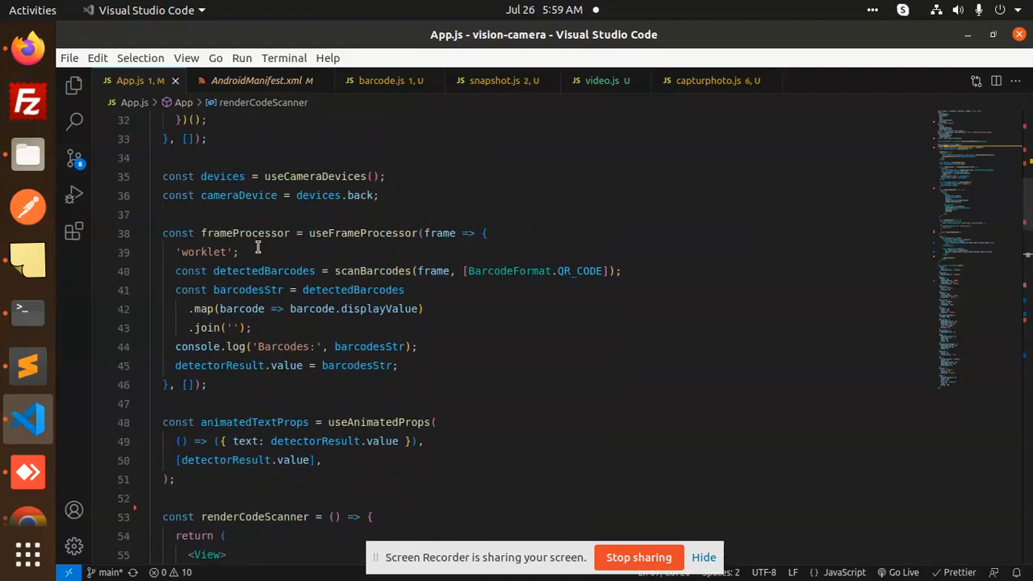
{"action": "double_click", "coordinate": [363, 233]}
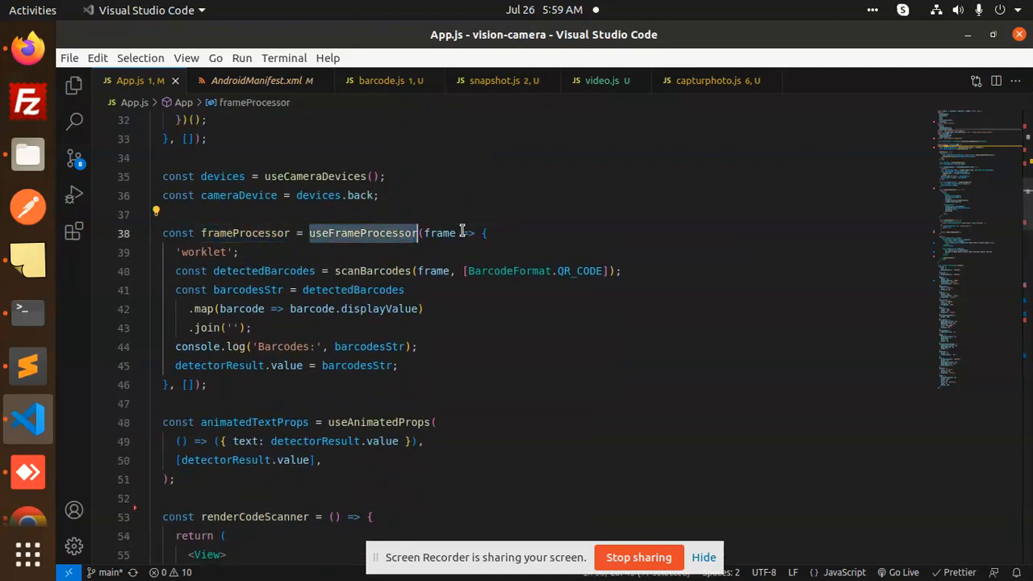